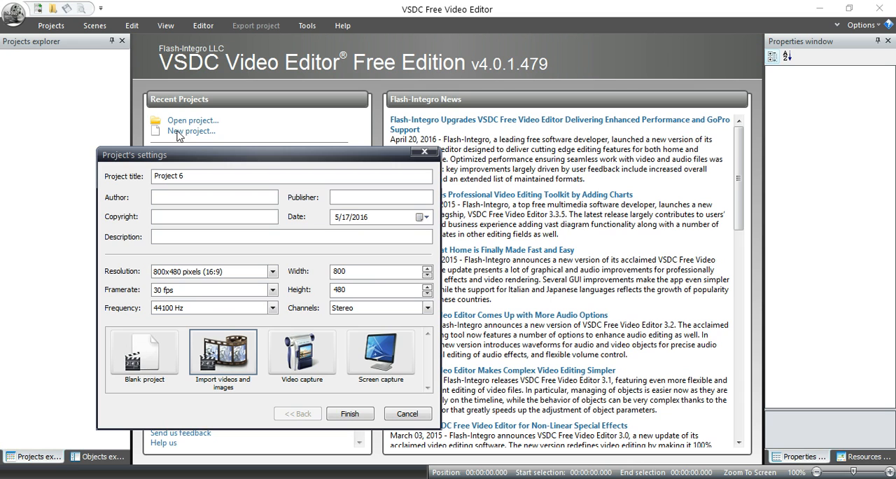
Step: Choose Screen capture as the project type for Project 6
{"action": "left_click", "coordinate": [380, 352]}
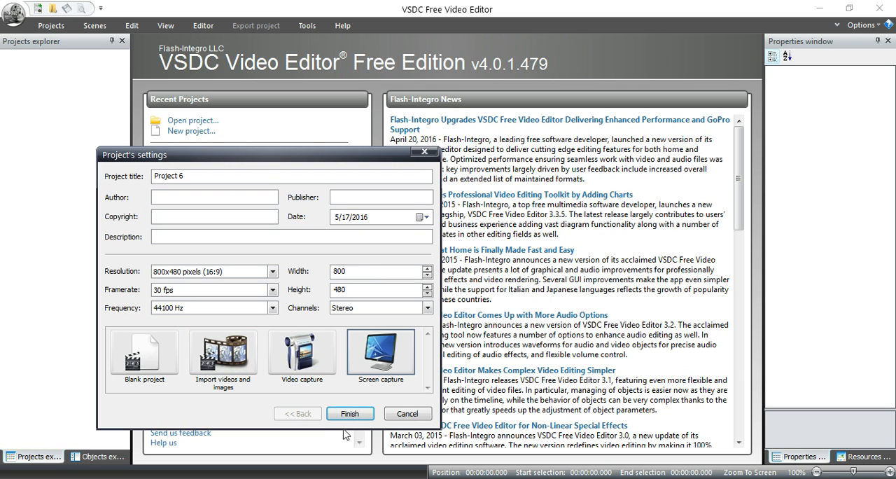
{"action": "left_click", "coordinate": [349, 413]}
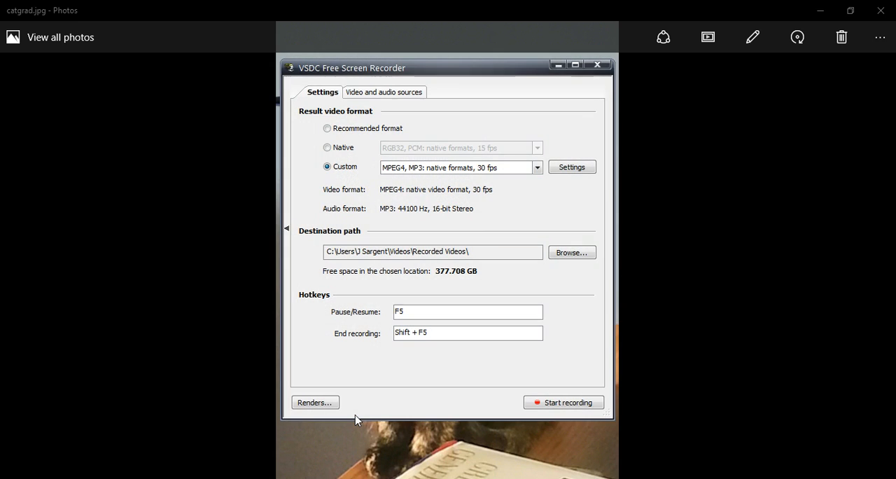
{"action": "mouse_move", "coordinate": [413, 114]}
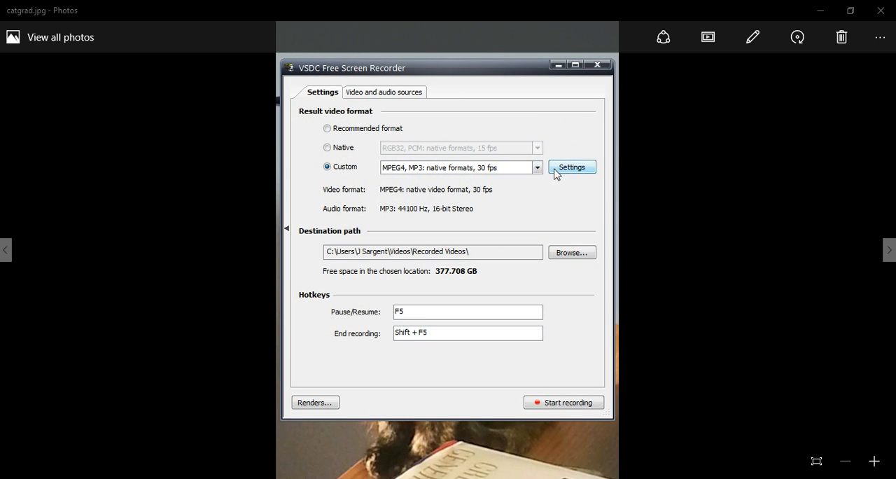
{"action": "mouse_move", "coordinate": [352, 121]}
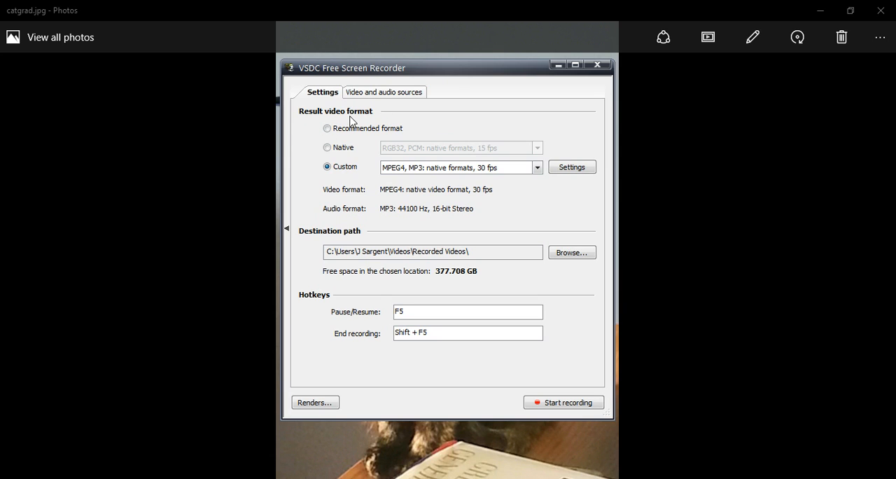
{"action": "mouse_move", "coordinate": [512, 135]}
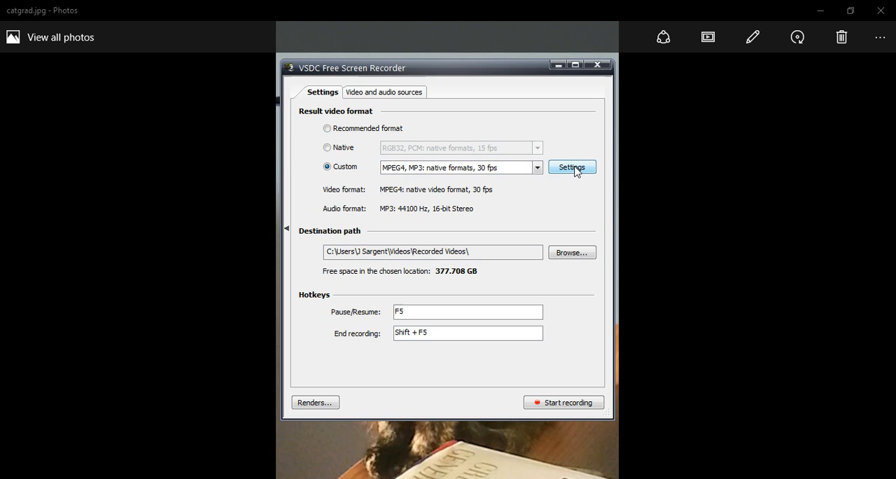
{"action": "left_click", "coordinate": [537, 167]}
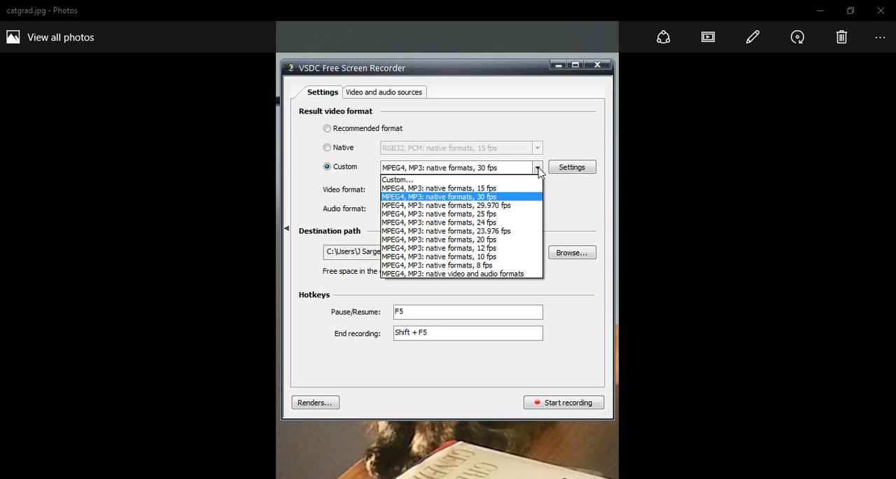
{"action": "mouse_move", "coordinate": [439, 248]}
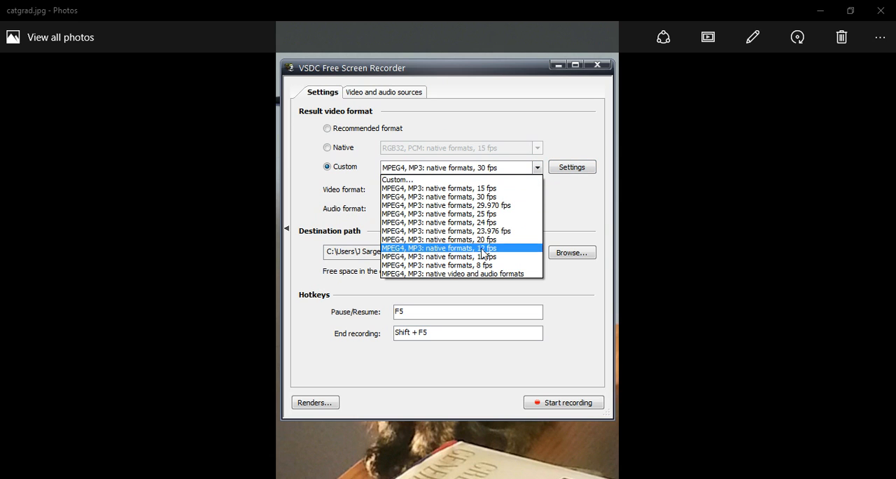
{"action": "mouse_move", "coordinate": [460, 197]}
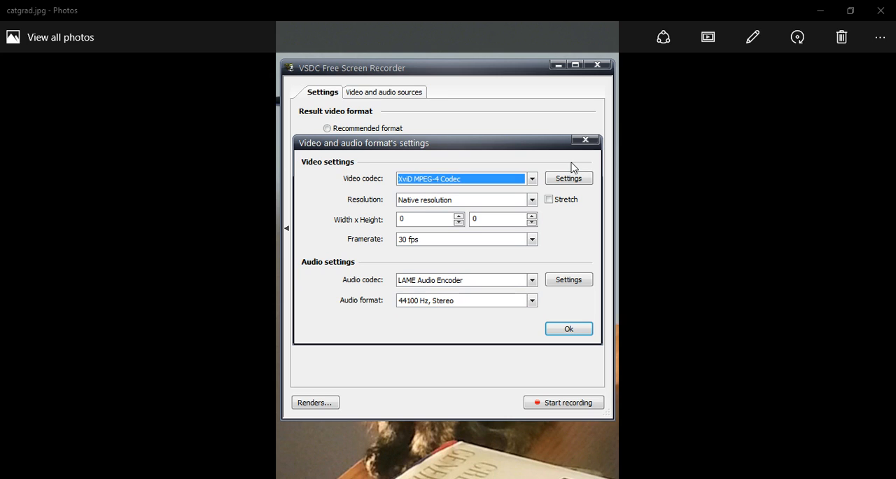
{"action": "mouse_move", "coordinate": [567, 166]}
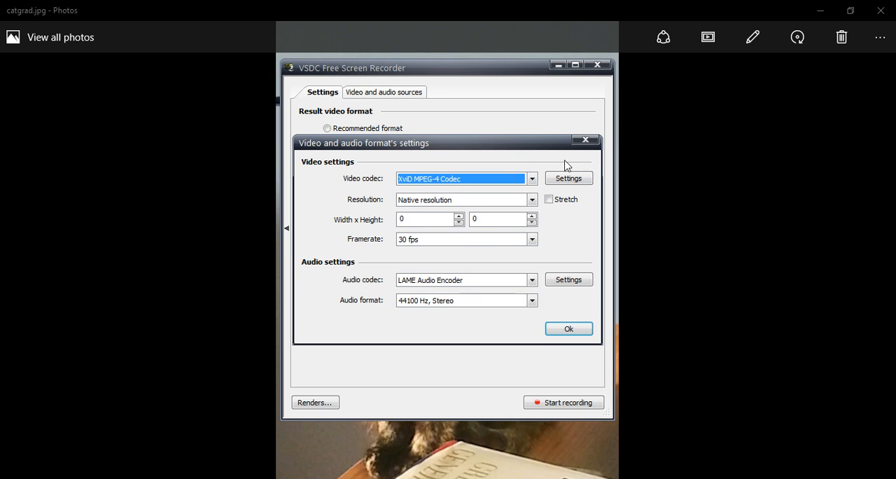
{"action": "mouse_move", "coordinate": [434, 196]}
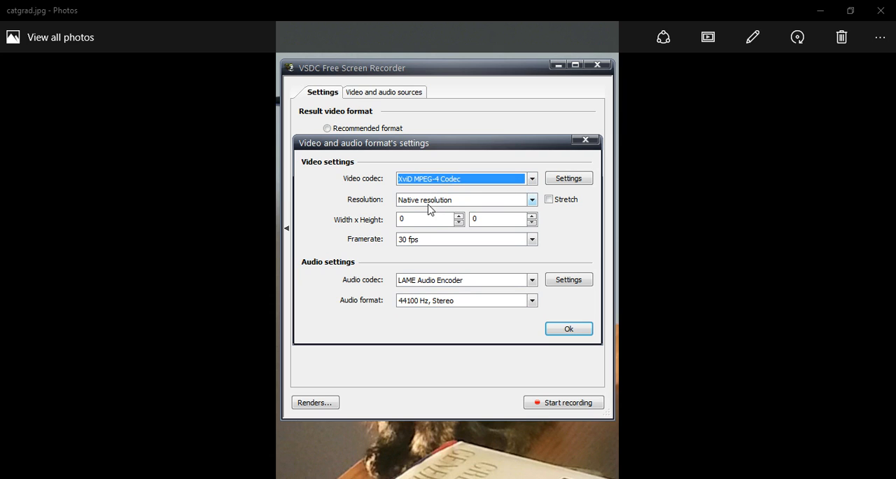
{"action": "mouse_move", "coordinate": [426, 204]}
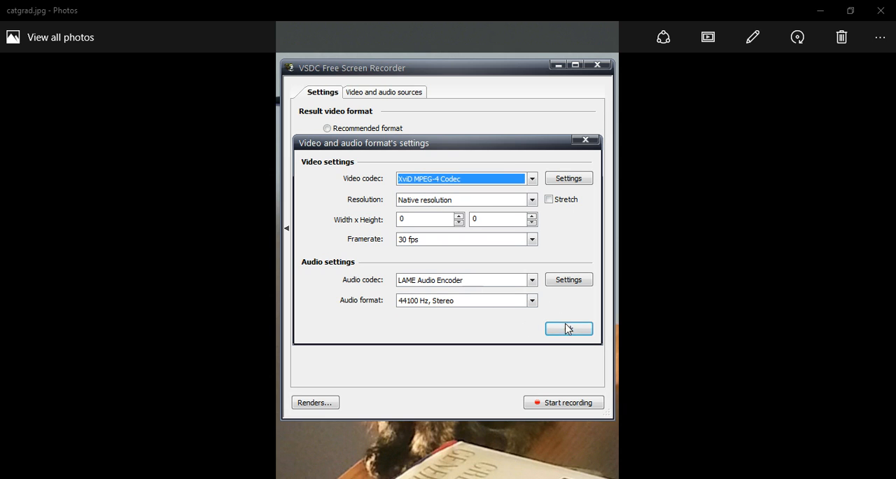
{"action": "left_click", "coordinate": [568, 329]}
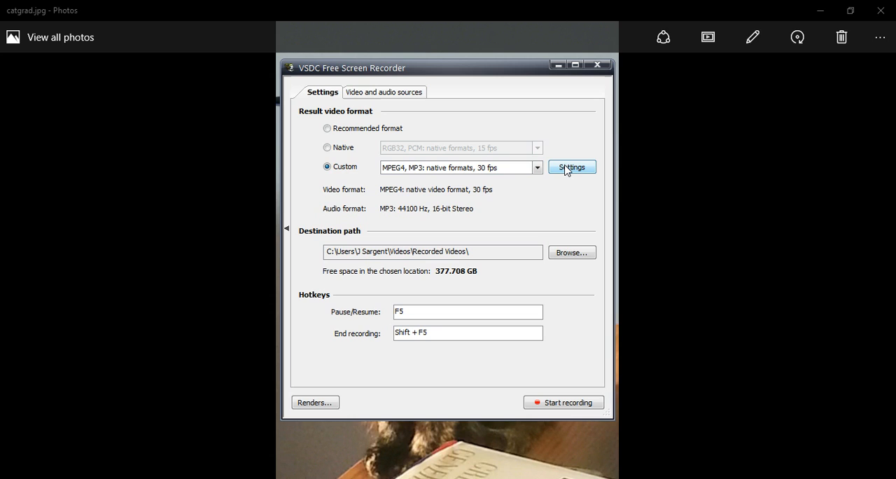
{"action": "mouse_move", "coordinate": [432, 251]}
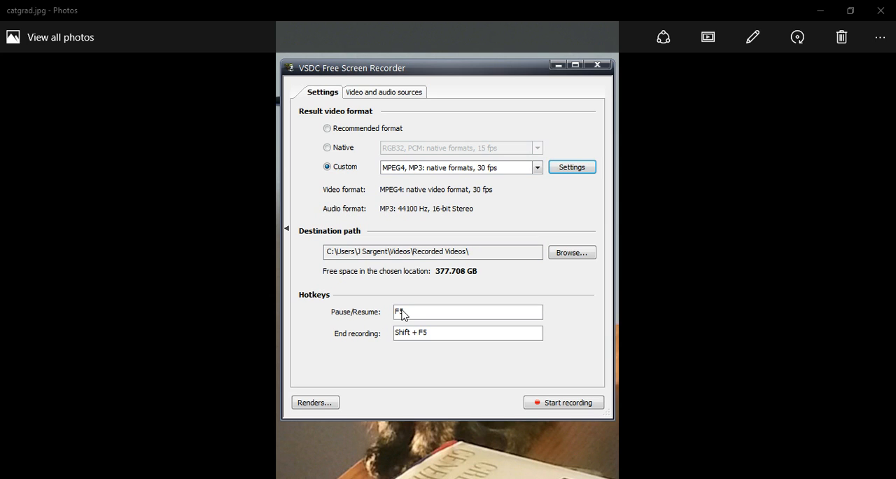
{"action": "mouse_move", "coordinate": [400, 319]}
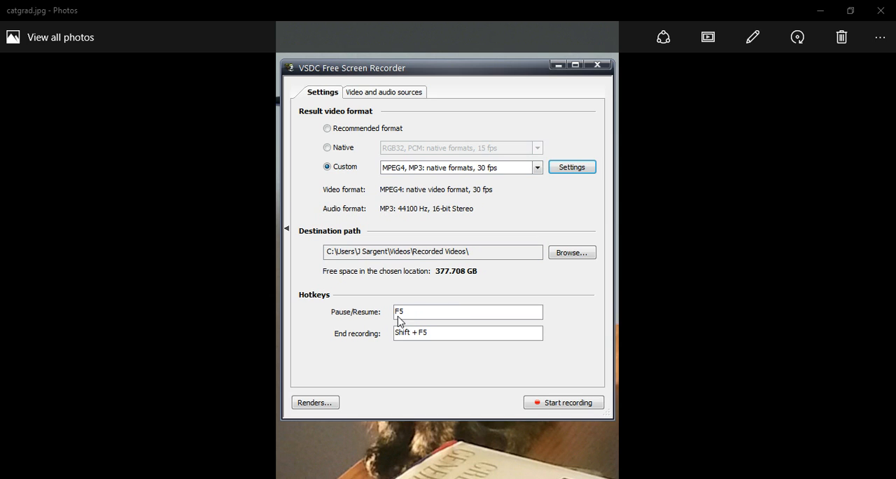
{"action": "mouse_move", "coordinate": [374, 333]}
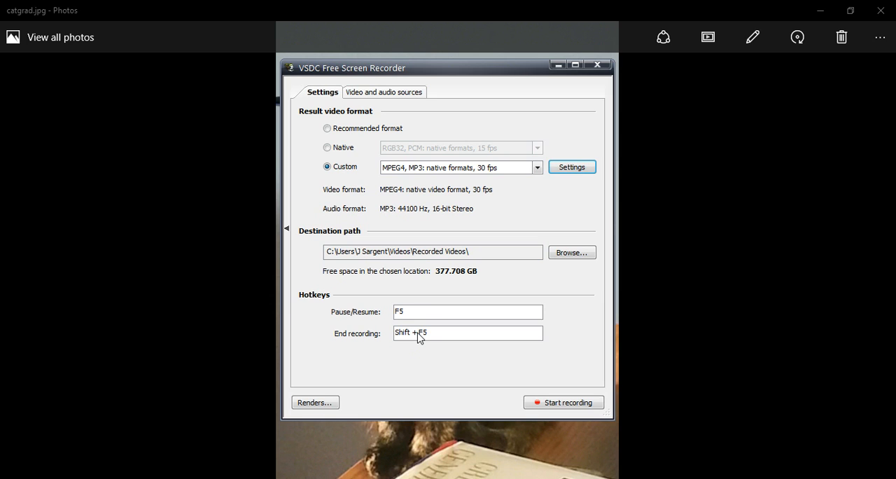
{"action": "mouse_move", "coordinate": [402, 343]}
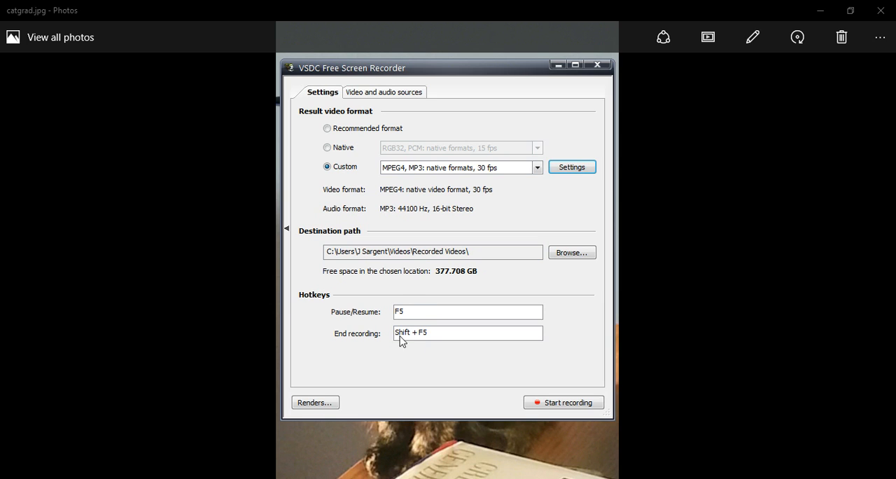
{"action": "mouse_move", "coordinate": [347, 357]}
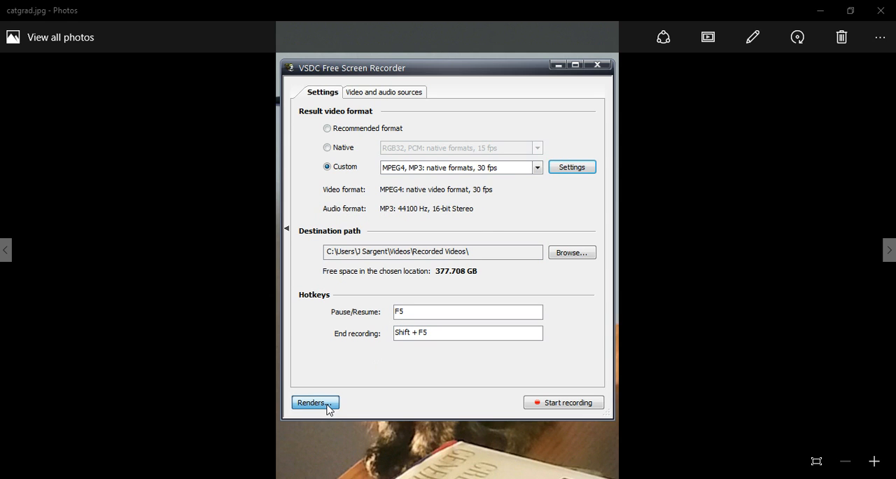
Step: Keep DirectSound: Speakers (2- Samson Meteor Mic) as the audio renderer and close render settings
{"action": "left_click", "coordinate": [310, 402]}
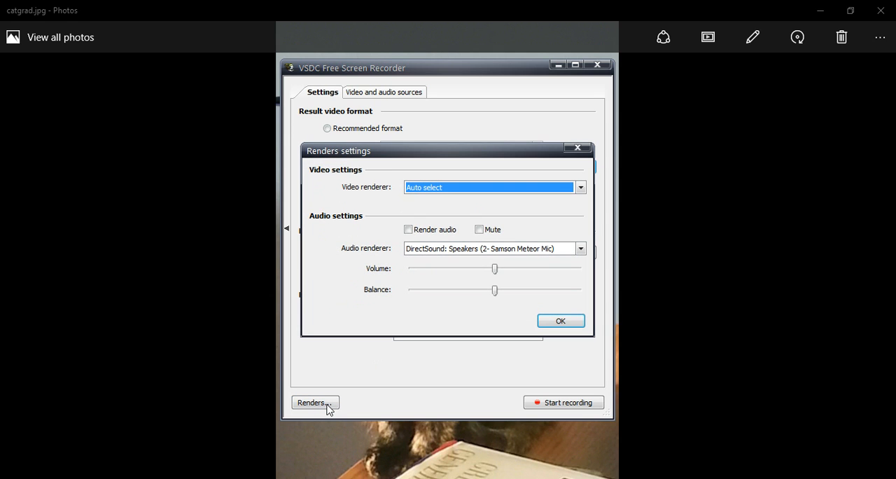
{"action": "mouse_move", "coordinate": [595, 259]}
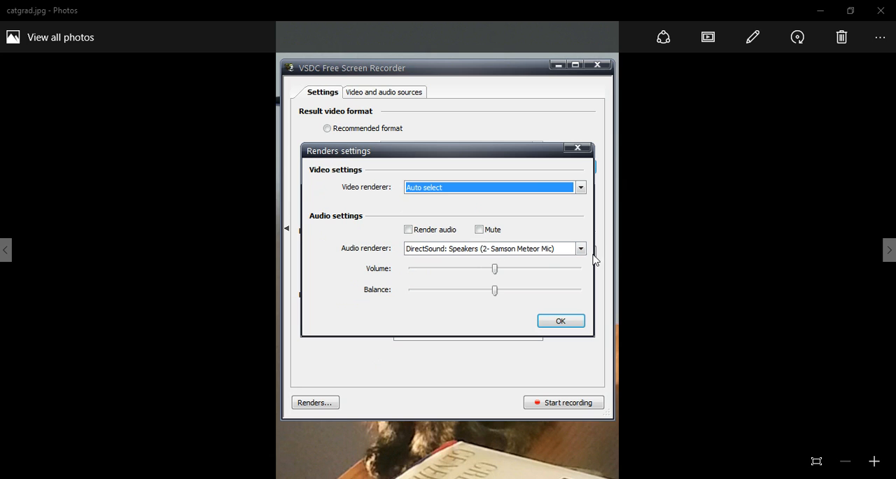
{"action": "mouse_move", "coordinate": [524, 253]}
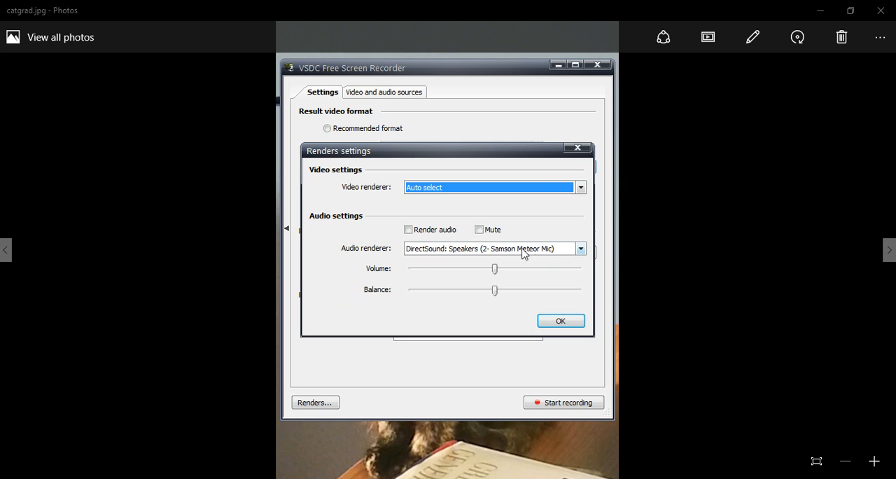
{"action": "mouse_move", "coordinate": [427, 254]}
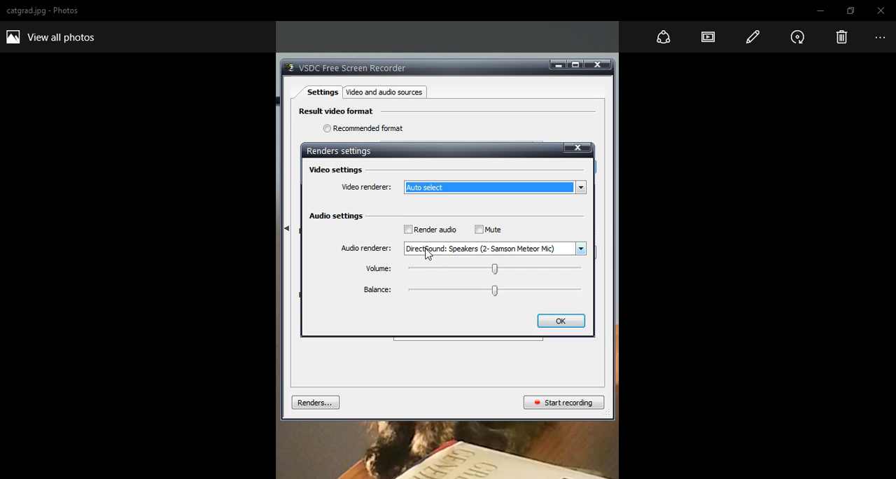
{"action": "mouse_move", "coordinate": [563, 252]}
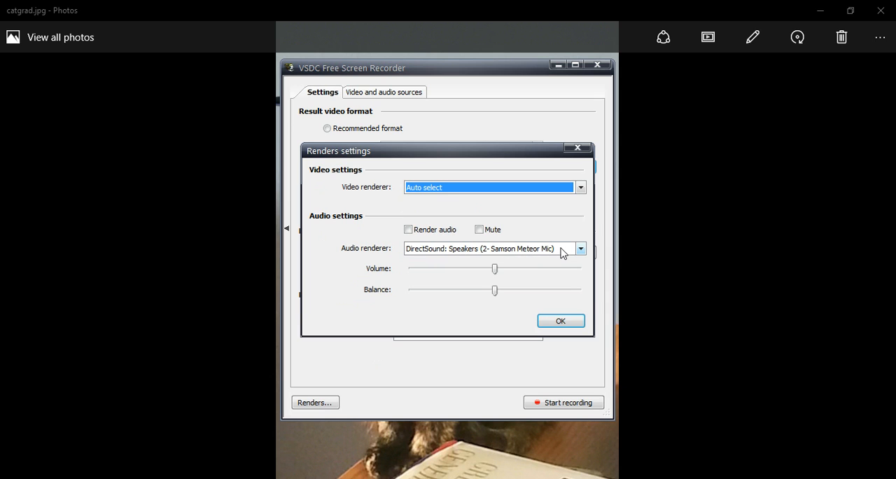
{"action": "left_click", "coordinate": [580, 248]}
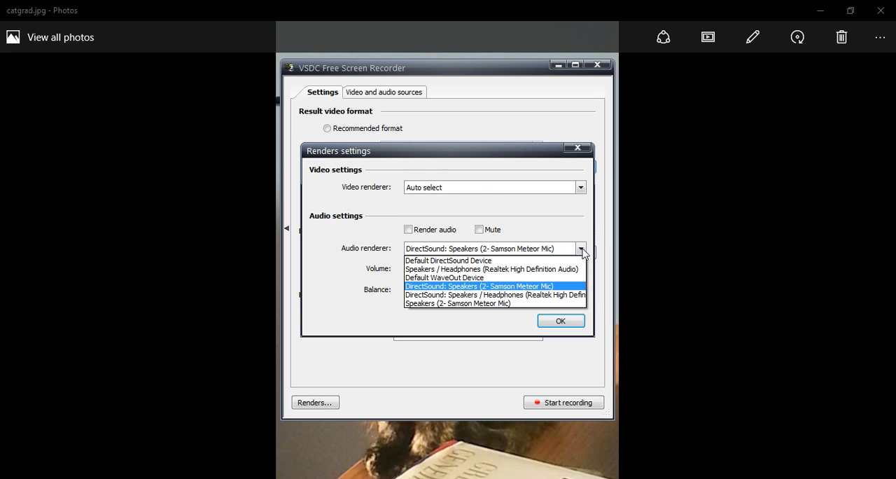
{"action": "mouse_move", "coordinate": [542, 294]}
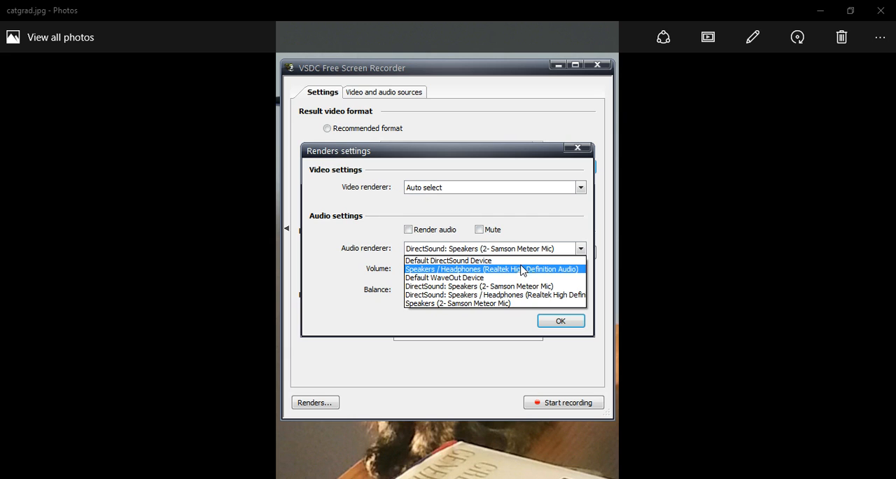
{"action": "mouse_move", "coordinate": [507, 285]}
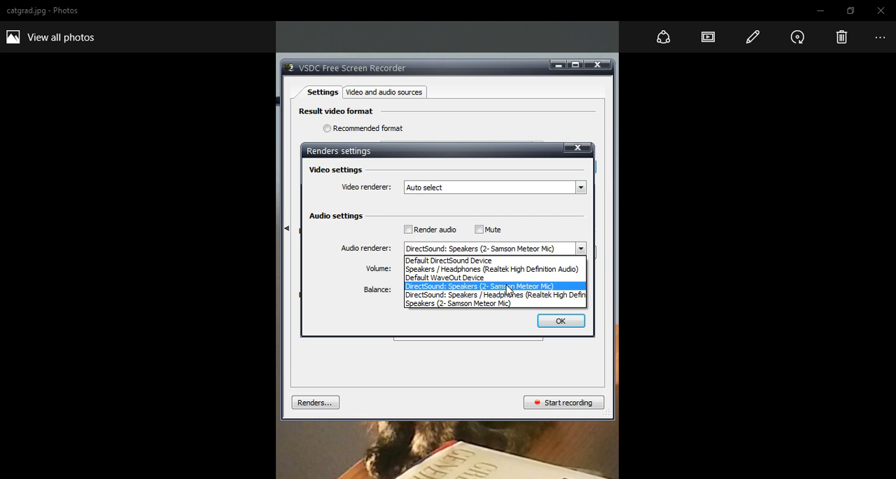
{"action": "left_click", "coordinate": [478, 286]}
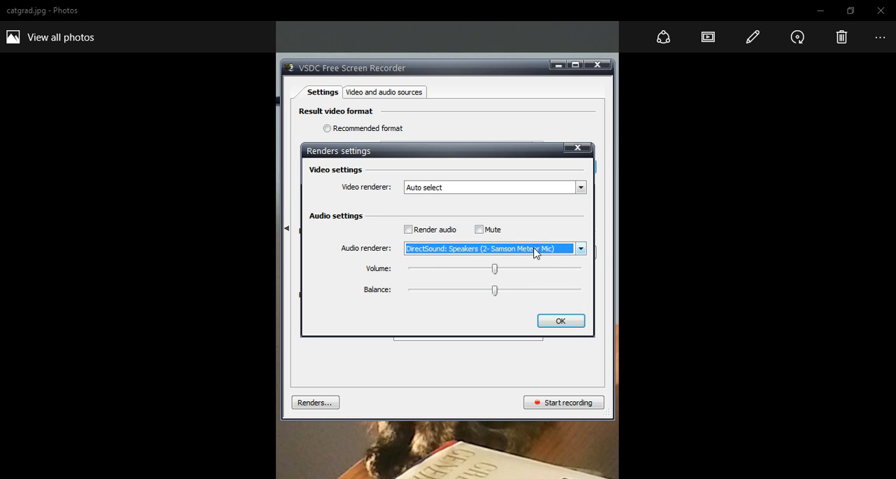
{"action": "left_click", "coordinate": [560, 320]}
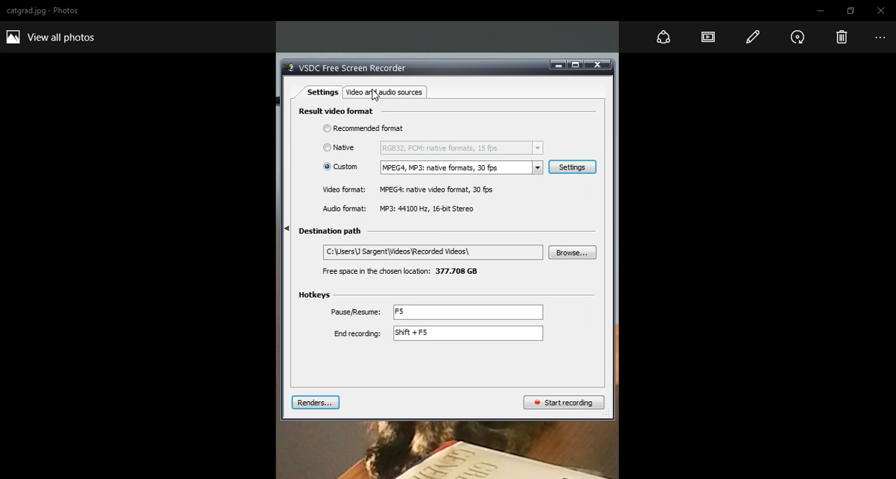
Step: In Video and audio sources, check then uncheck Use overlays, and lower the audio input level slightly
{"action": "left_click", "coordinate": [384, 91]}
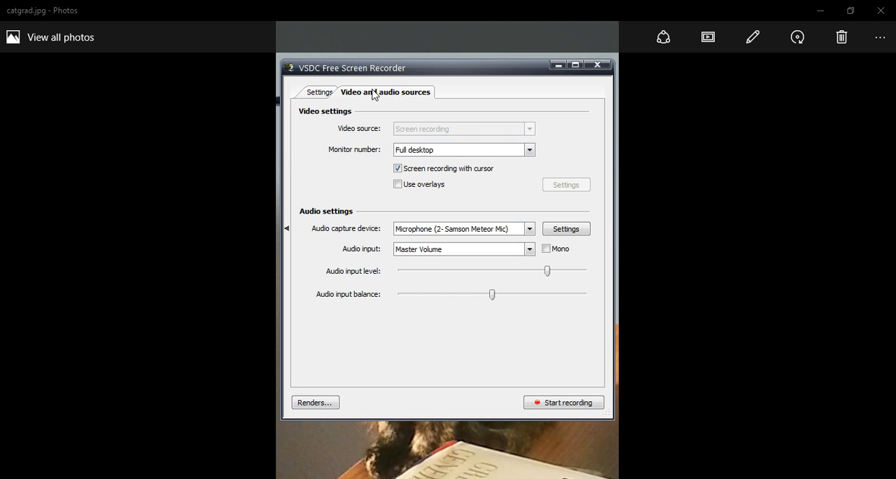
{"action": "mouse_move", "coordinate": [500, 137]}
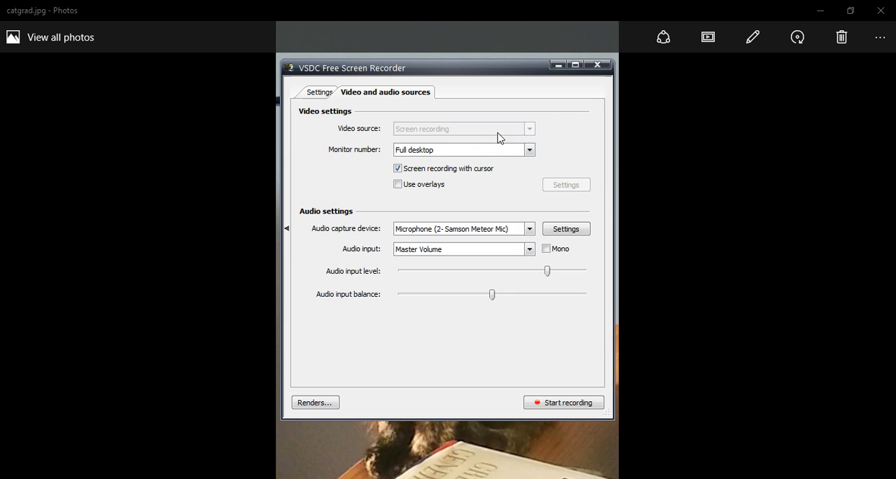
{"action": "mouse_move", "coordinate": [488, 147]}
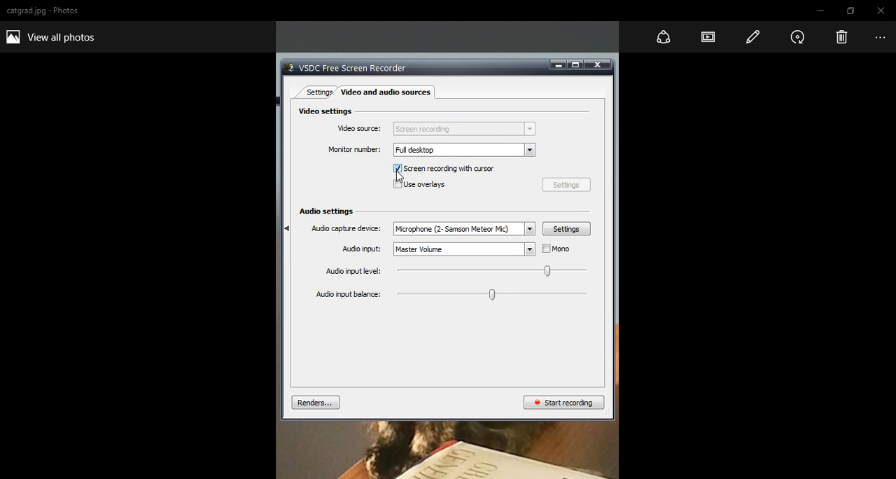
{"action": "mouse_move", "coordinate": [485, 178]}
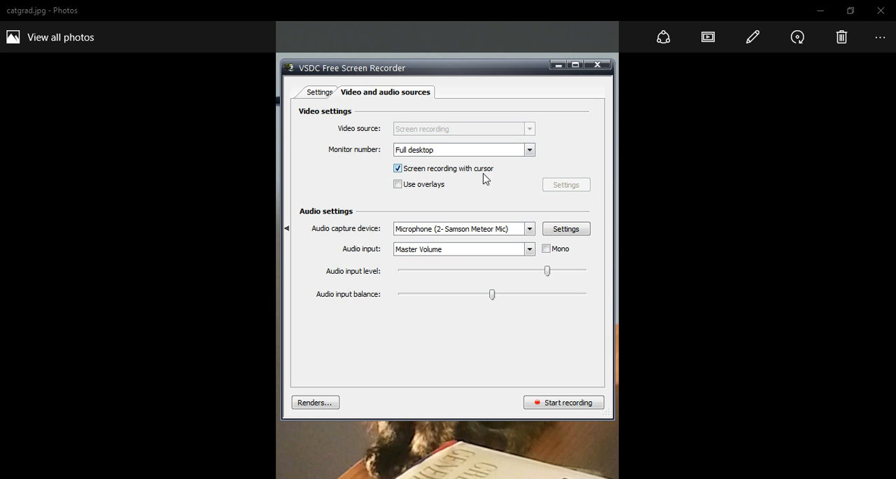
{"action": "left_click", "coordinate": [397, 184]}
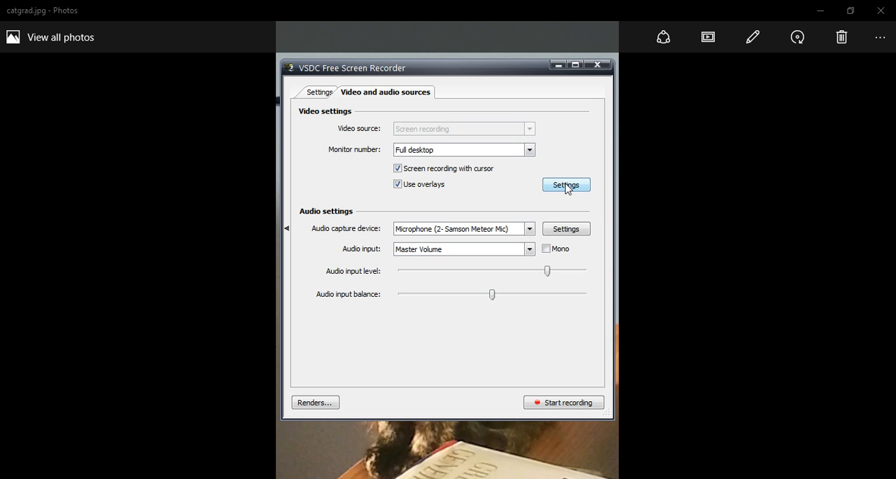
{"action": "left_click", "coordinate": [565, 184]}
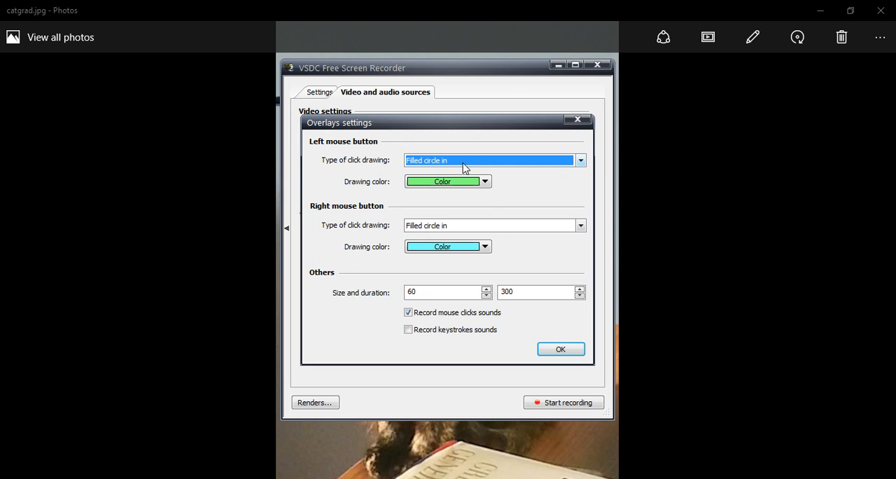
{"action": "mouse_move", "coordinate": [532, 229]}
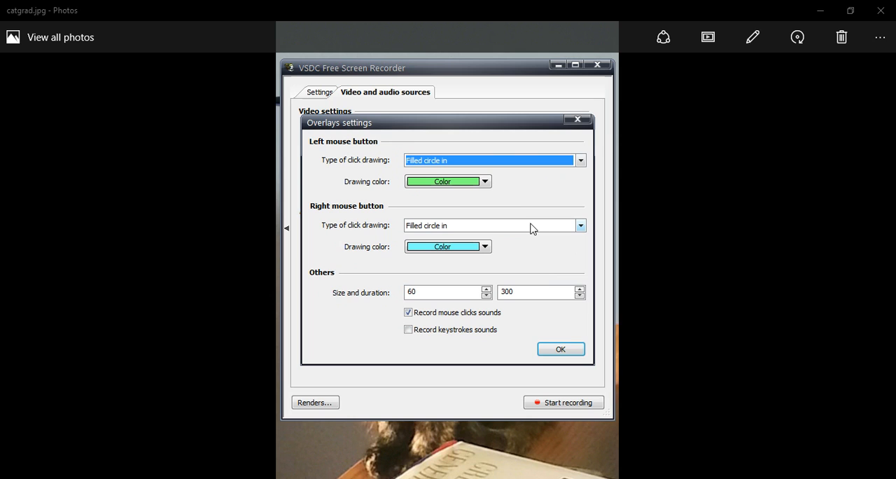
{"action": "left_click", "coordinate": [559, 348]}
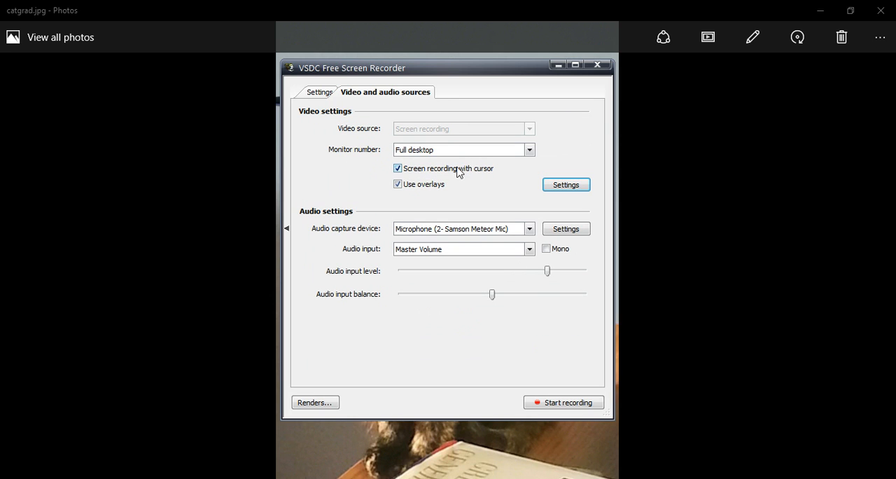
{"action": "left_click", "coordinate": [398, 184]}
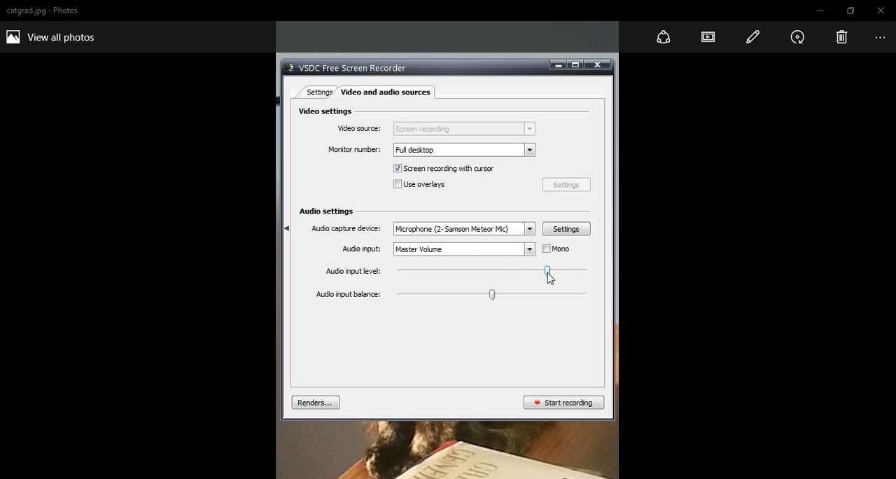
{"action": "left_click", "coordinate": [529, 248]}
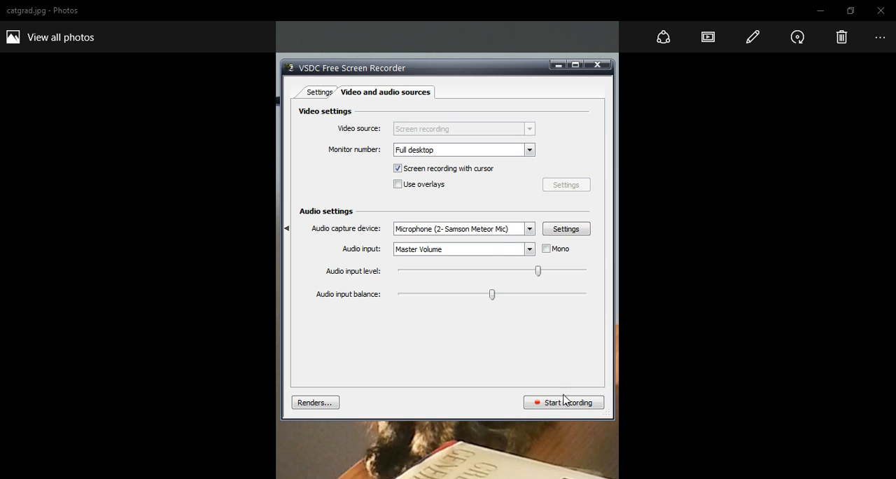
Step: Start recording to show the 1366x728 capture frame over the cat photo
{"action": "left_click", "coordinate": [564, 401]}
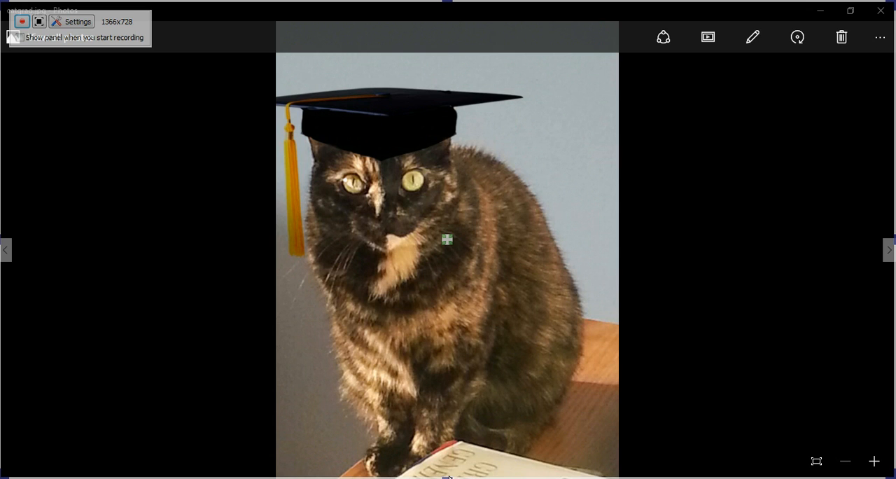
{"action": "mouse_move", "coordinate": [448, 474]}
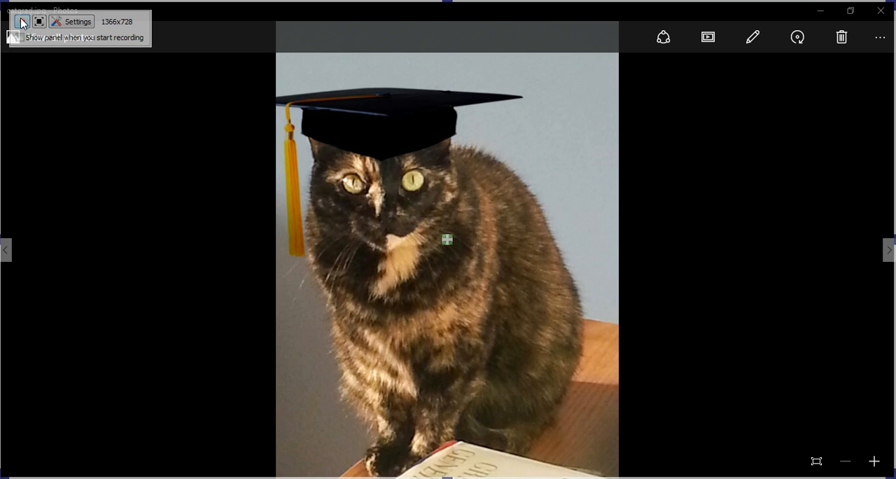
{"action": "left_click", "coordinate": [21, 21]}
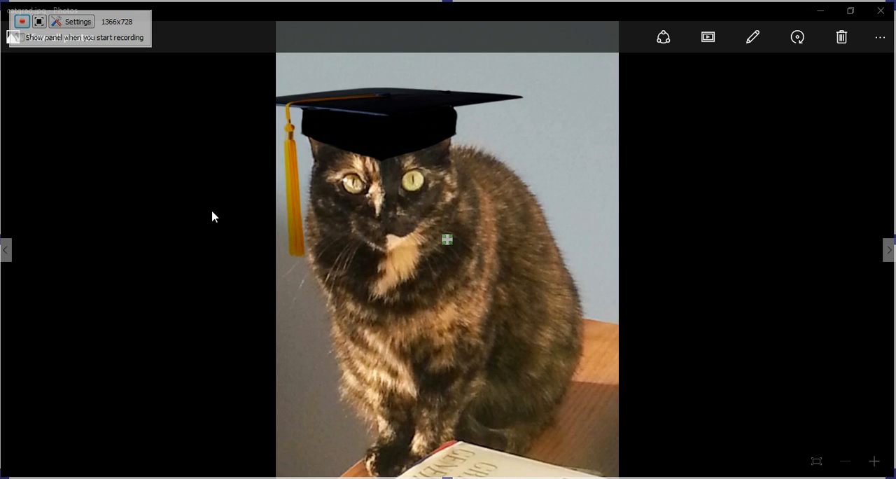
{"action": "mouse_move", "coordinate": [246, 308]}
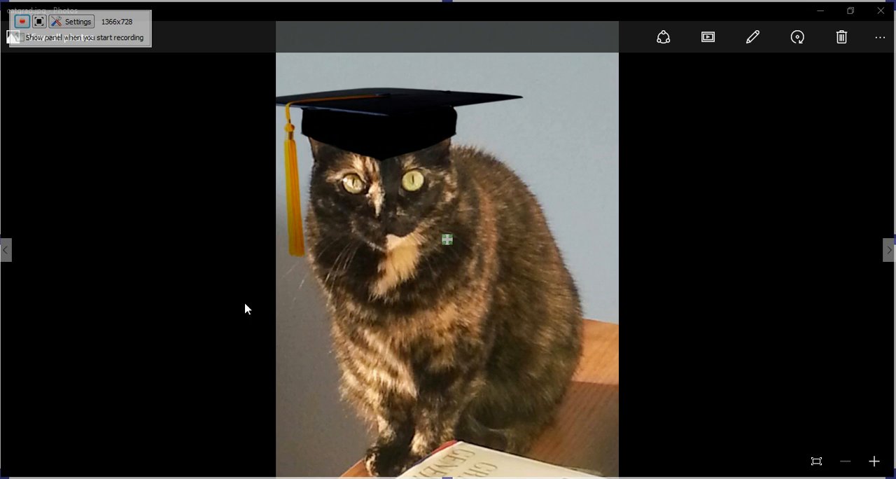
{"action": "mouse_move", "coordinate": [93, 289]}
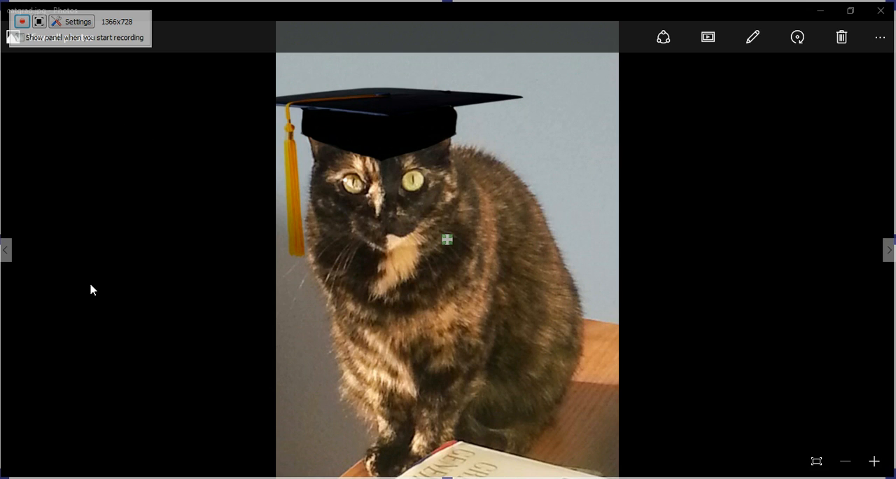